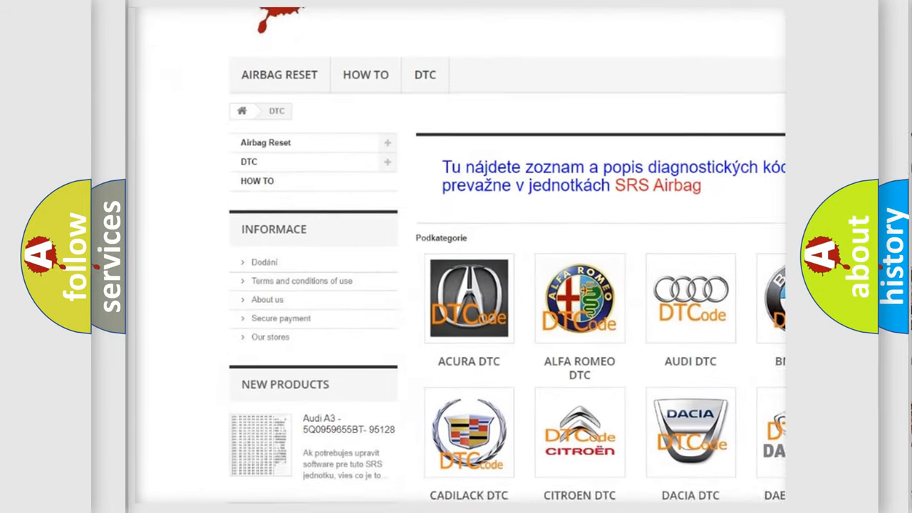
pyautogui.scroll(-3)
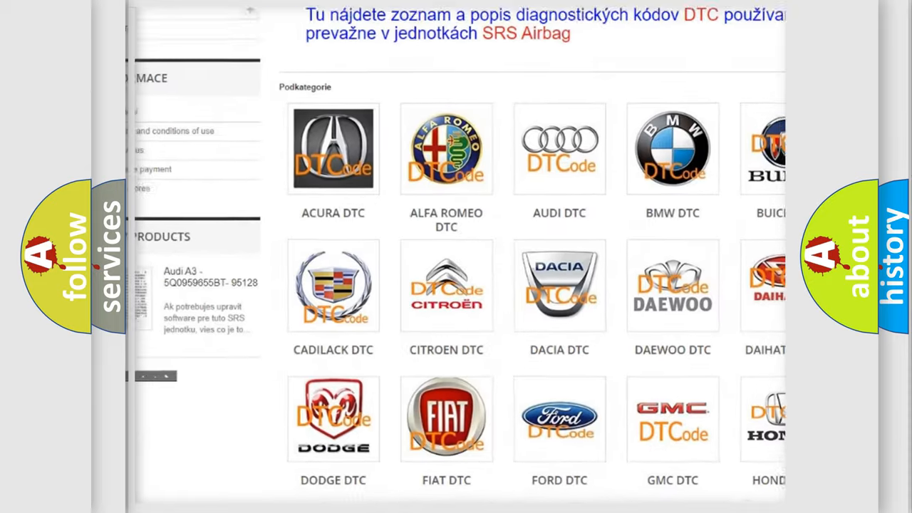
pyautogui.scroll(-3)
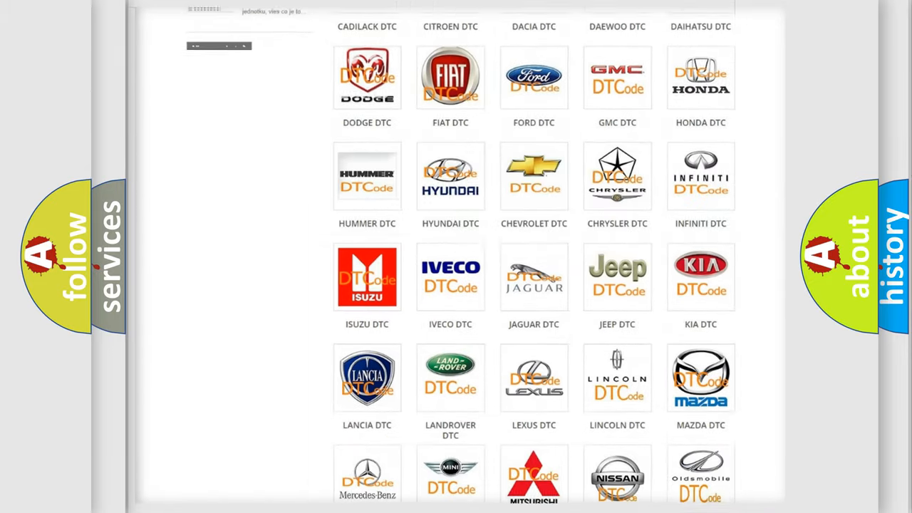
pyautogui.scroll(-3)
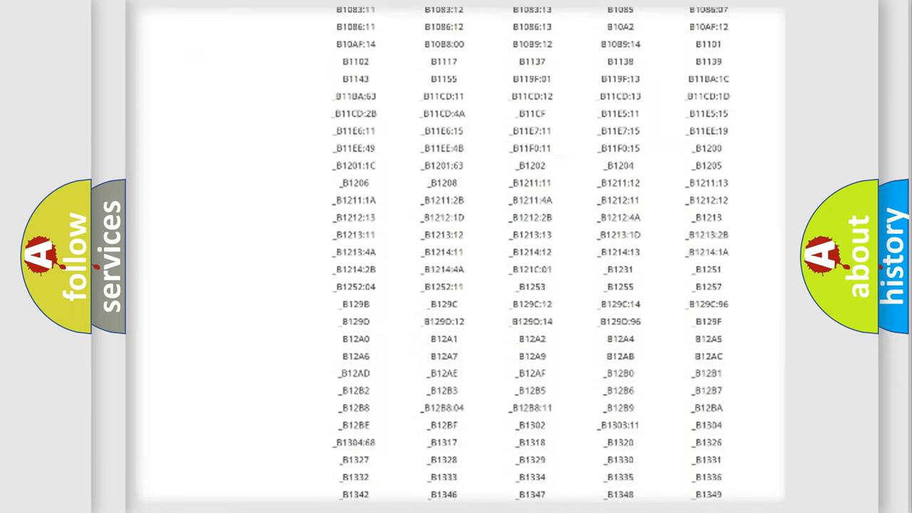
pyautogui.scroll(-3)
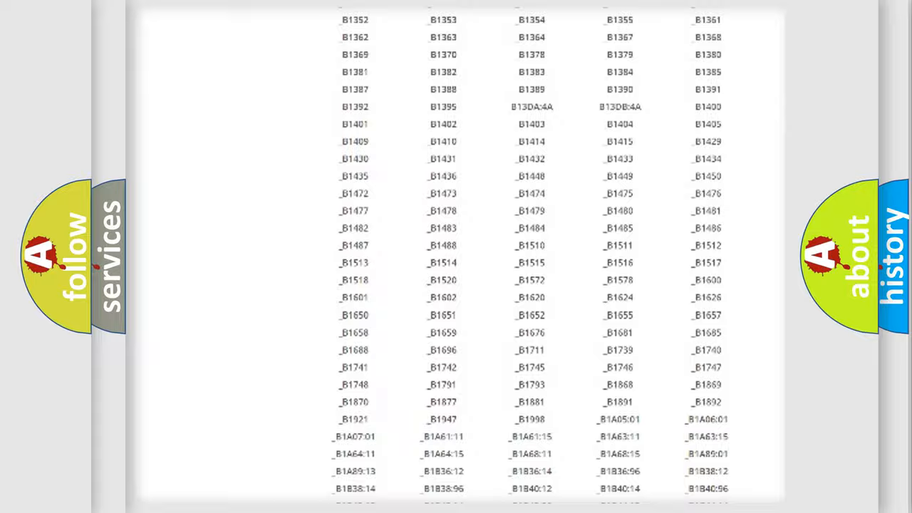